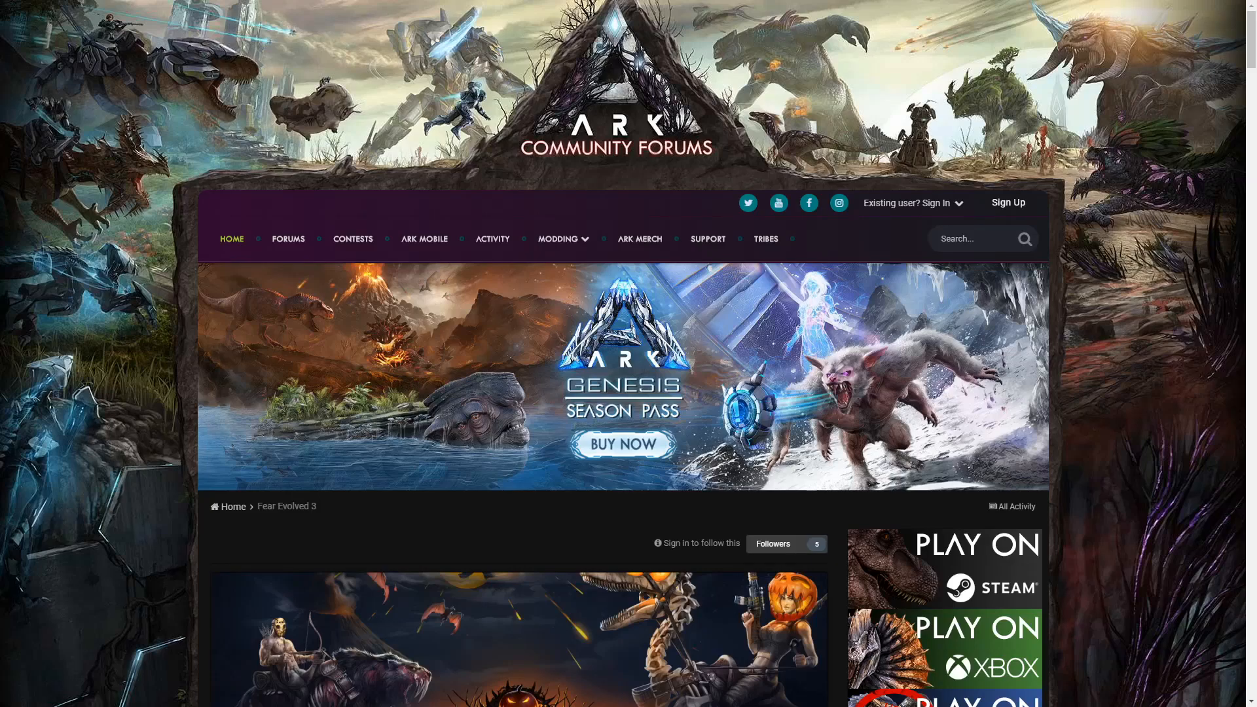
pyautogui.moveTo(675, 393)
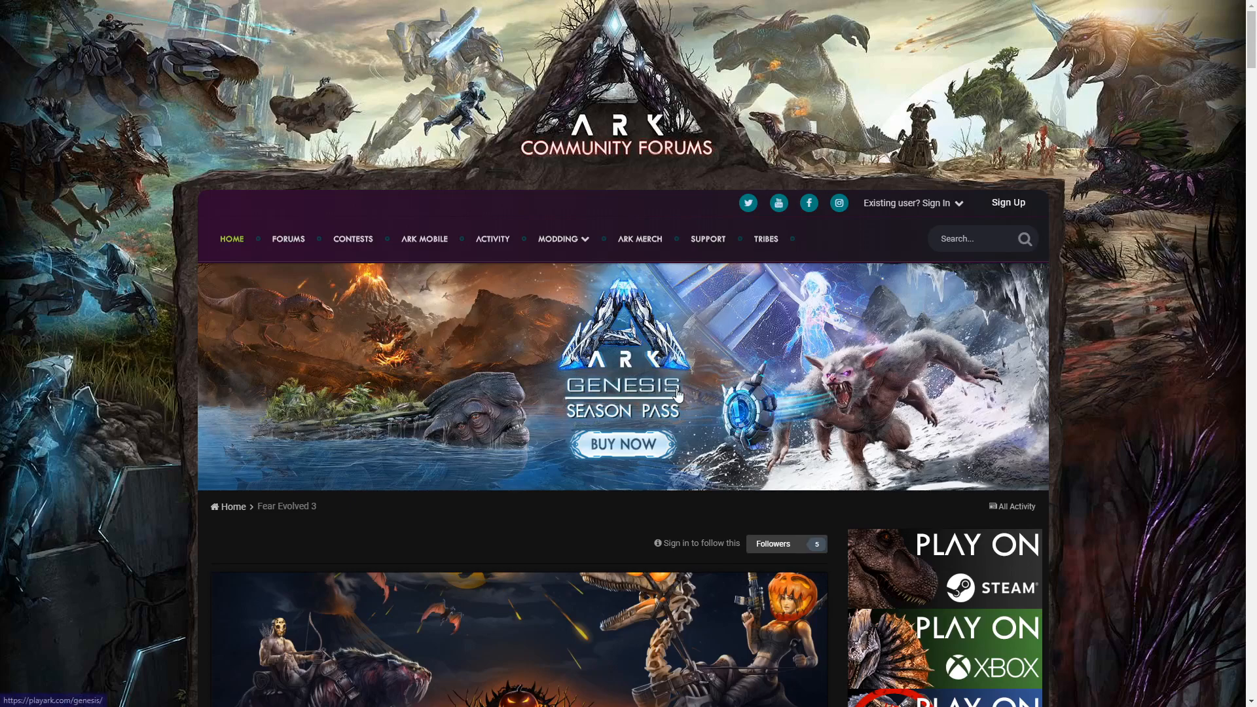
pyautogui.moveTo(665, 365)
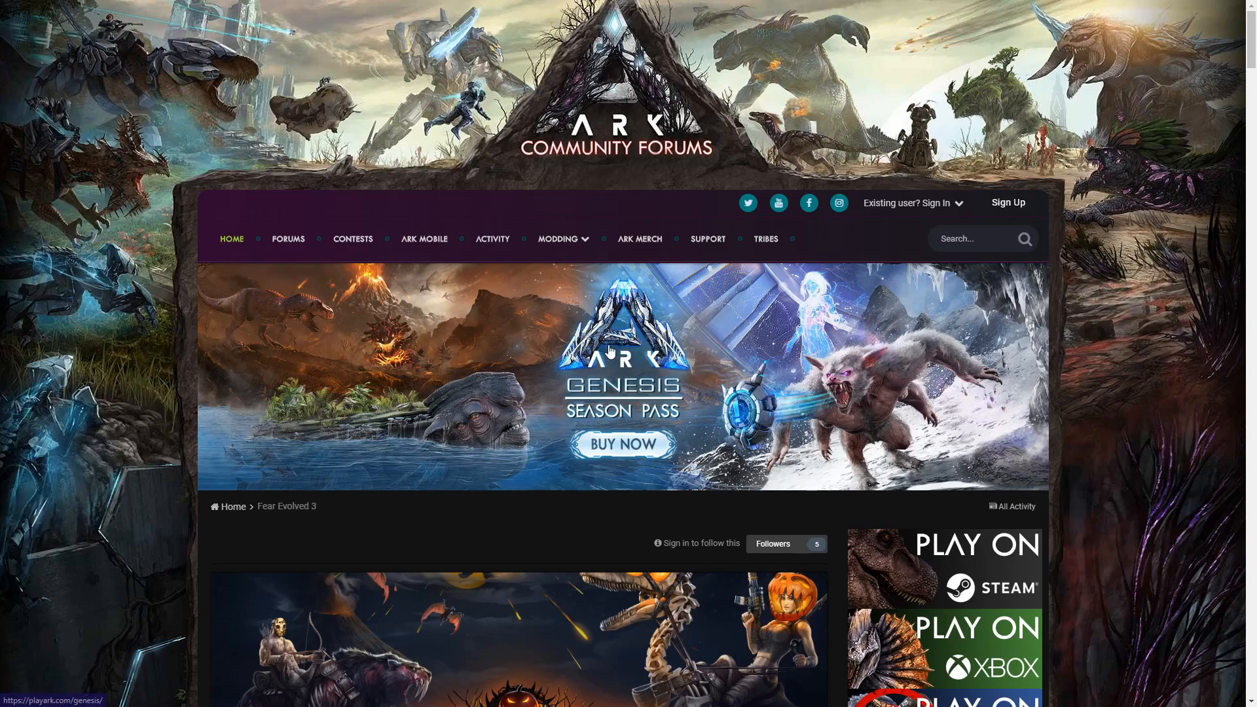
pyautogui.moveTo(719, 344)
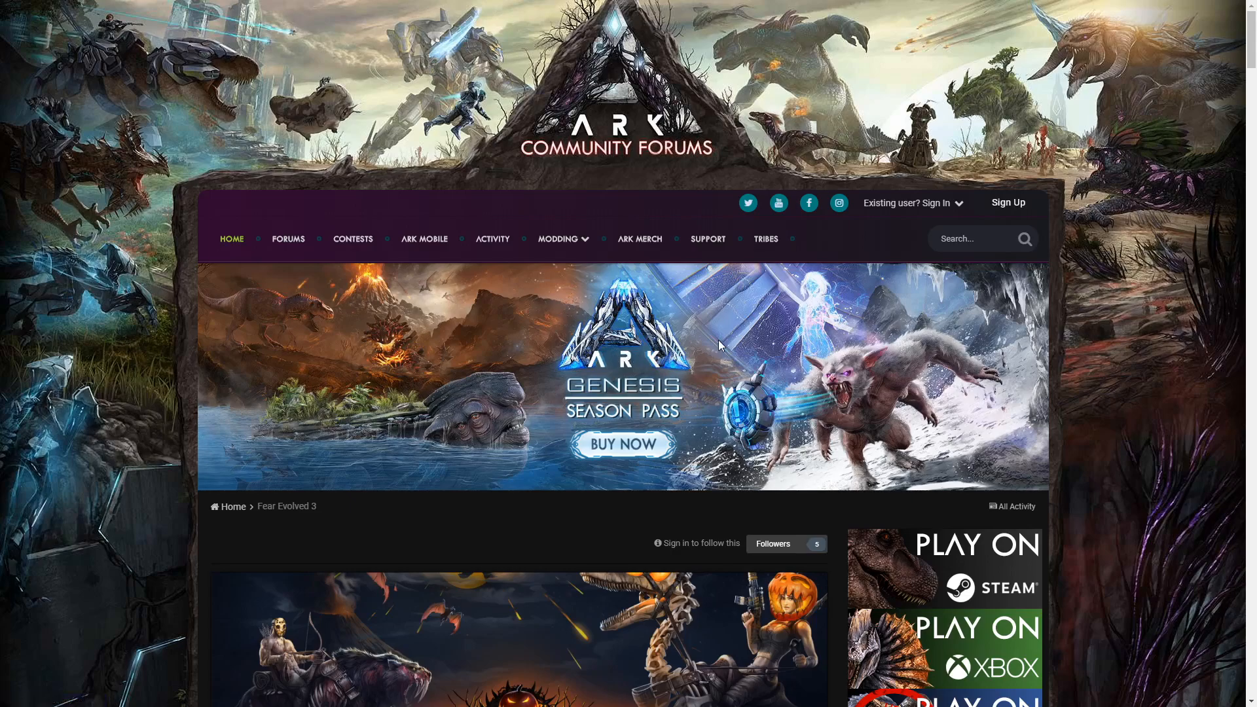
pyautogui.moveTo(789, 337)
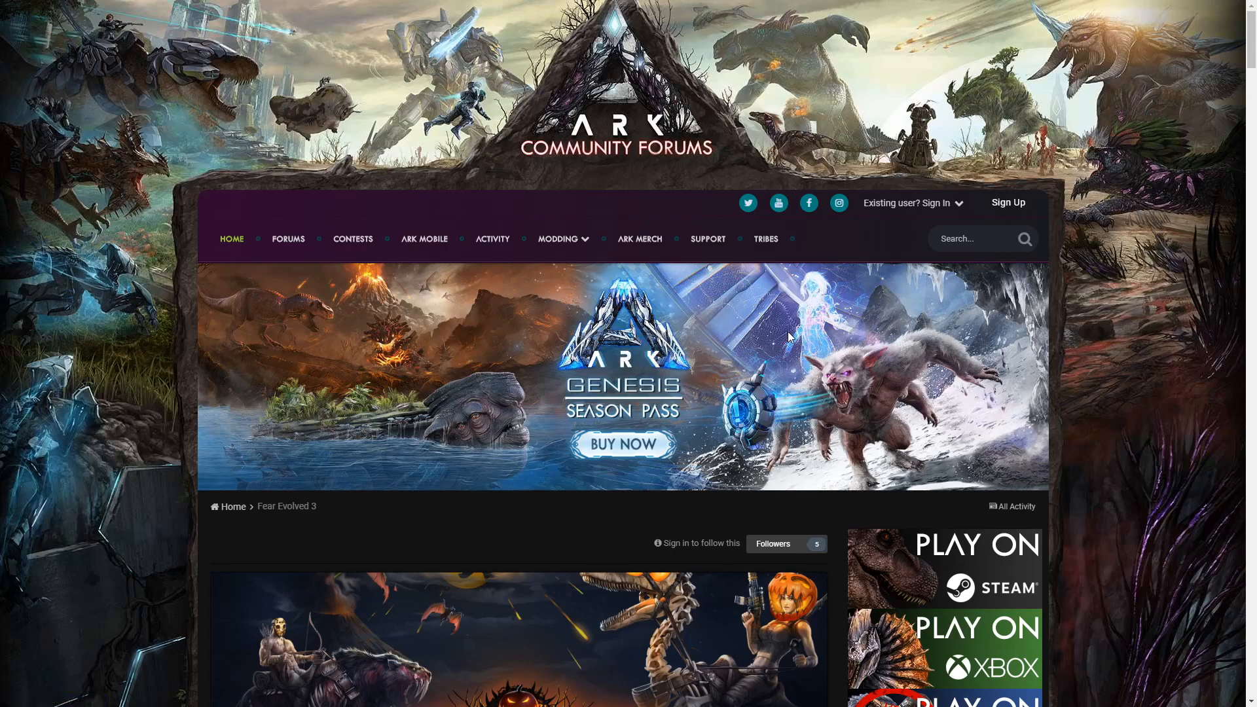
pyautogui.moveTo(773, 337)
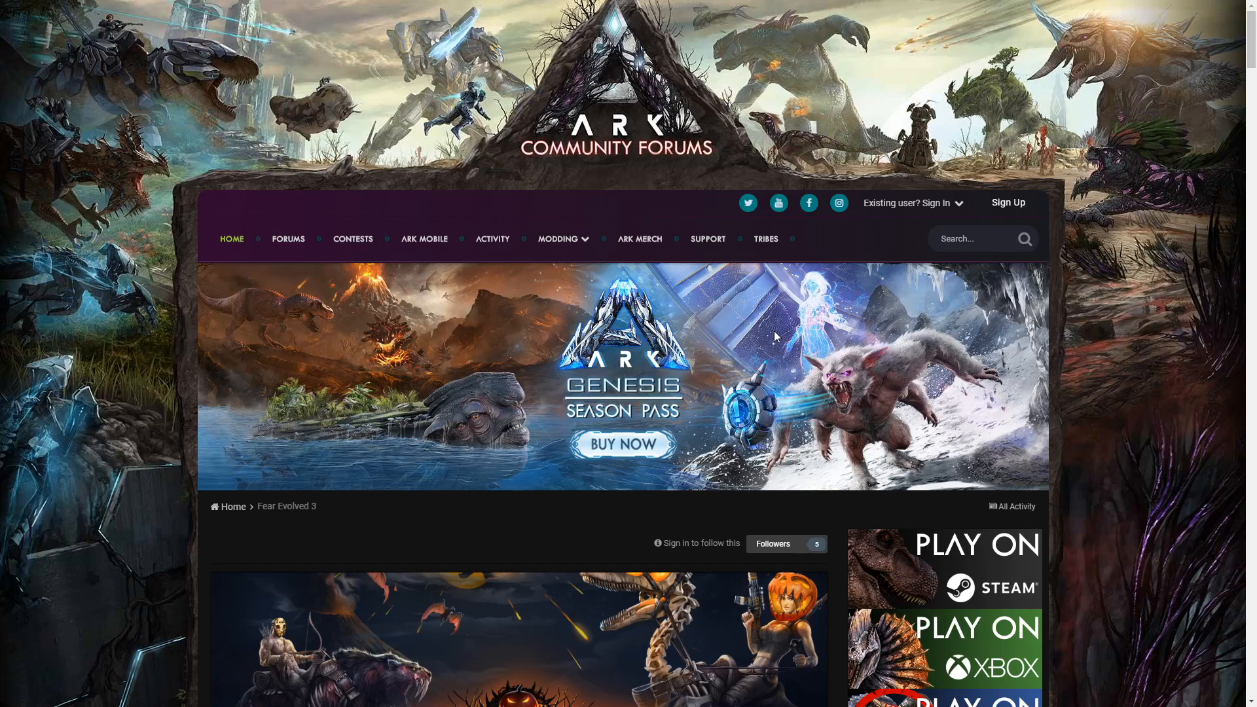
pyautogui.moveTo(755, 358)
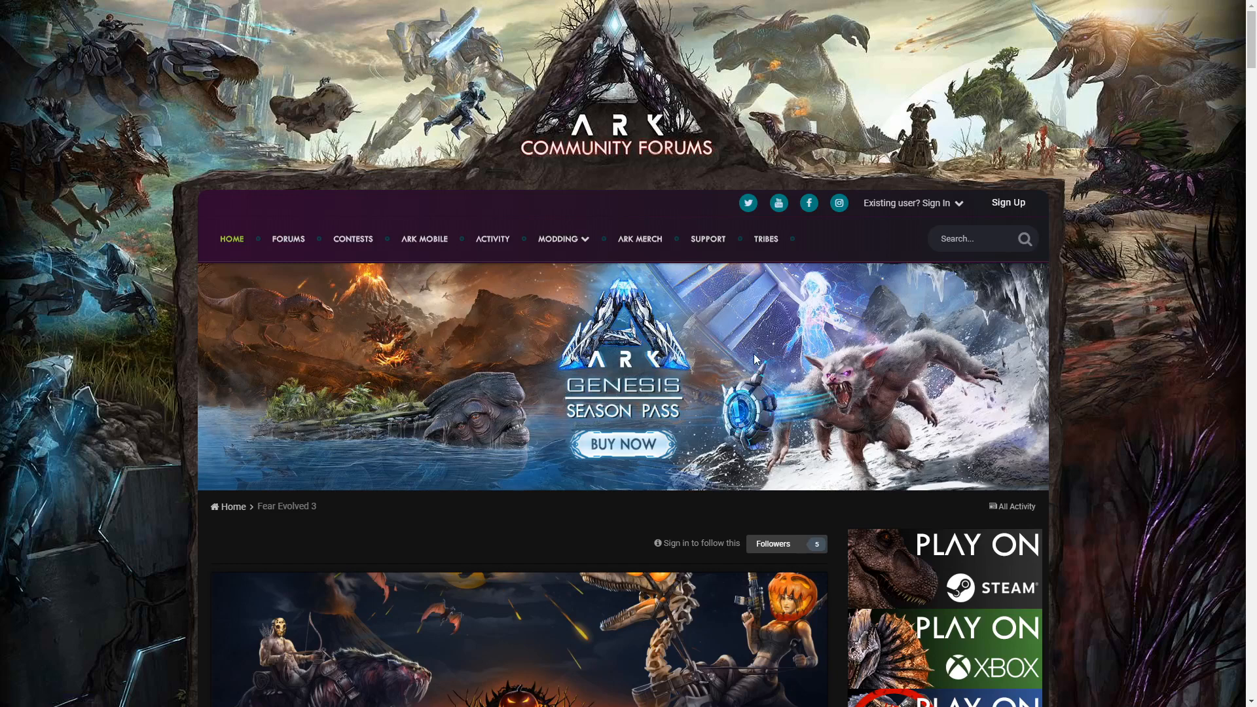
# Scroll down the Fear Evolved 3 post to the Studio Wildcard quote box and highlight part of it
pyautogui.scroll(-3)
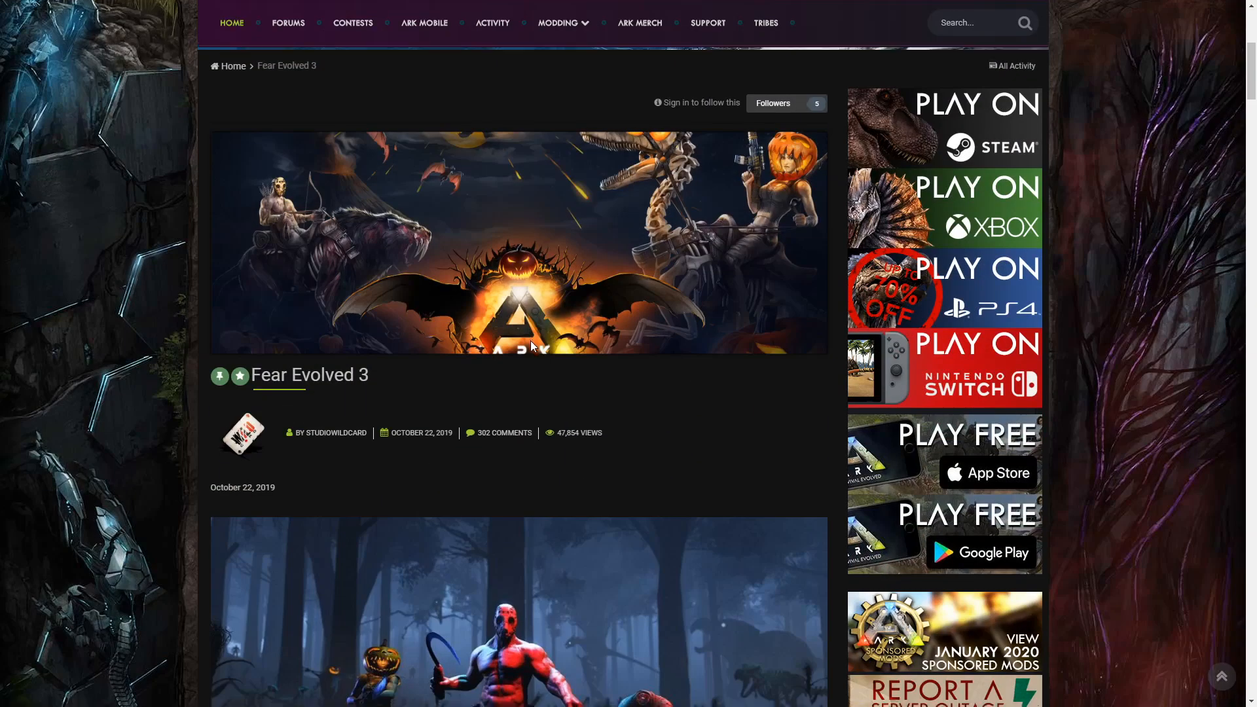
pyautogui.scroll(-3)
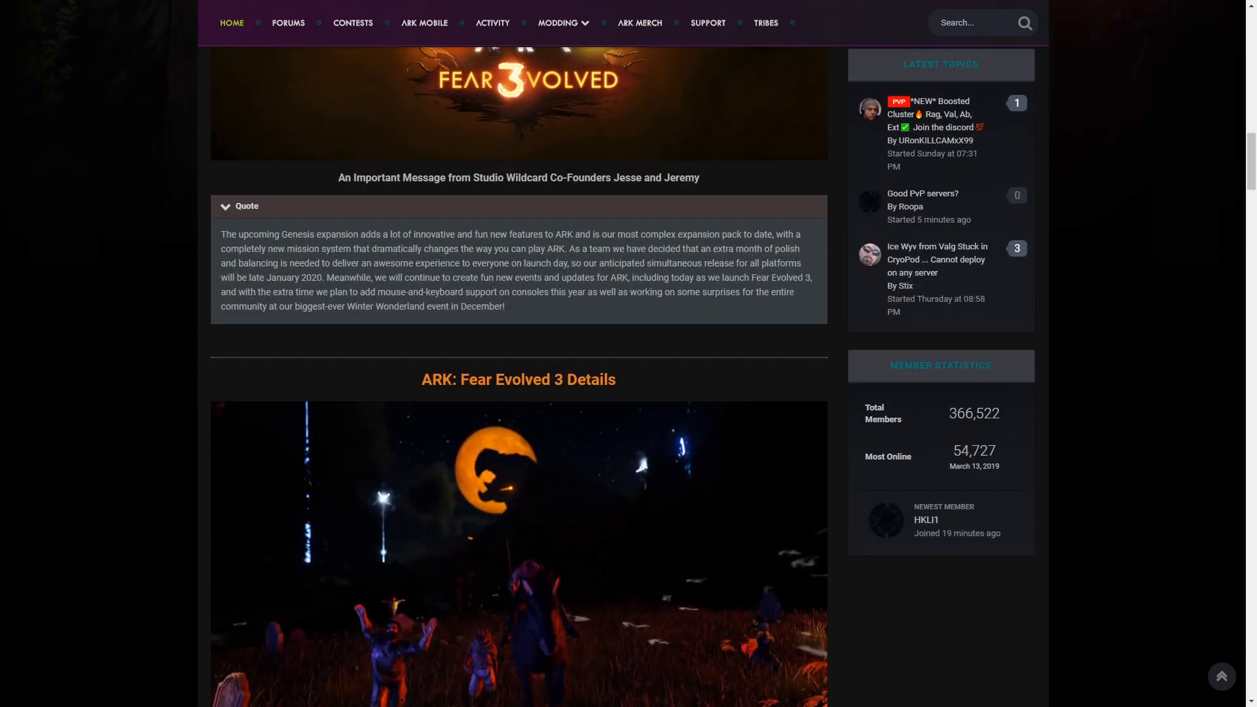
pyautogui.moveTo(369, 265)
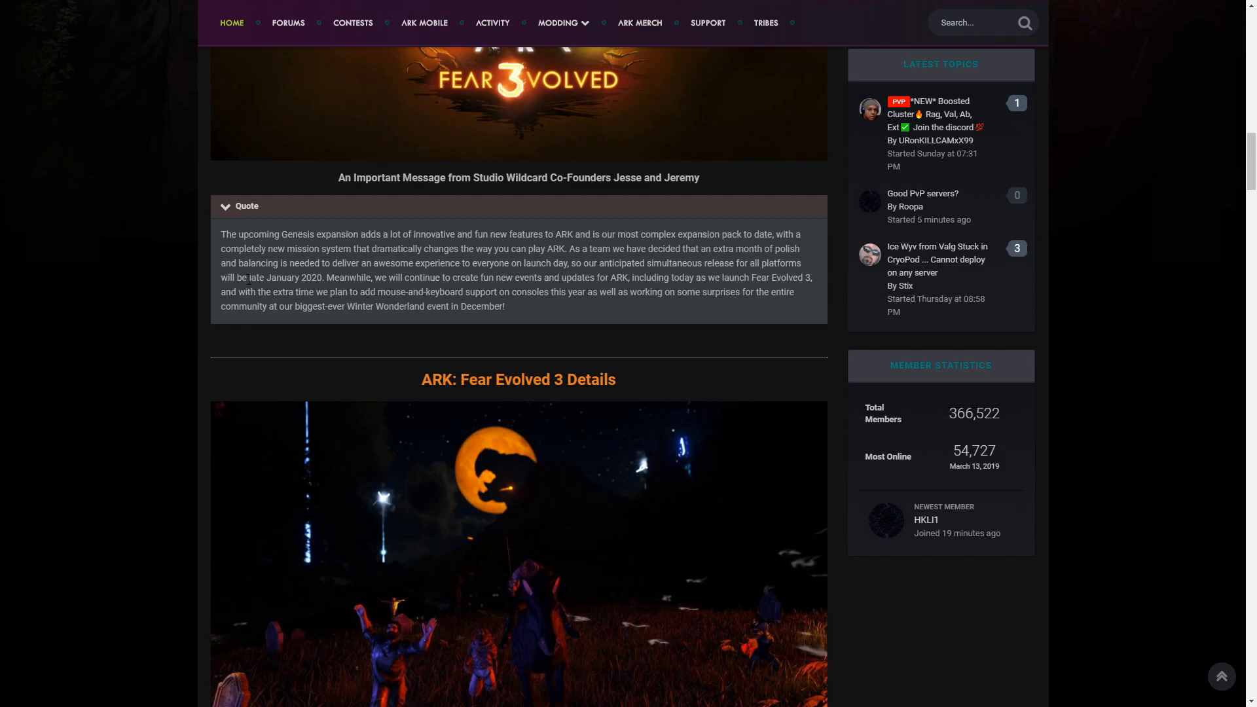
pyautogui.moveTo(221, 278); pyautogui.dragTo(321, 278)
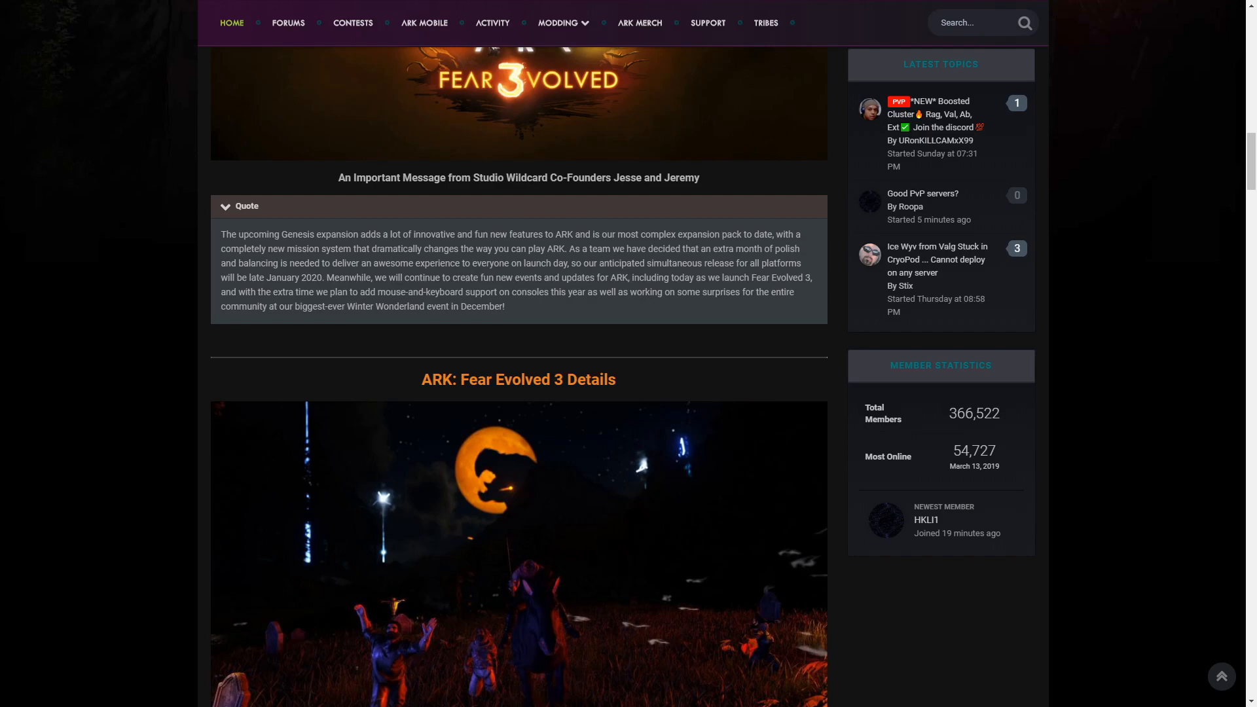
pyautogui.moveTo(166, 358)
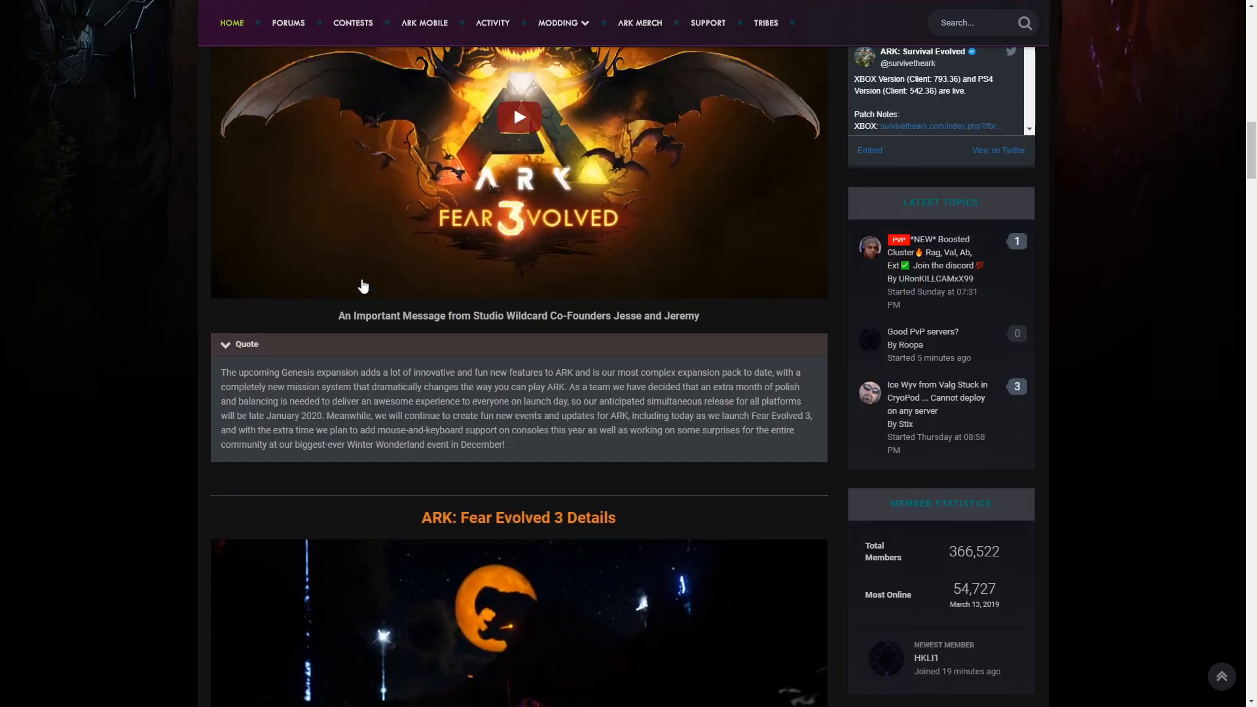
# Scroll the page back to the post banner showing the title, author and date
pyautogui.scroll(-3)
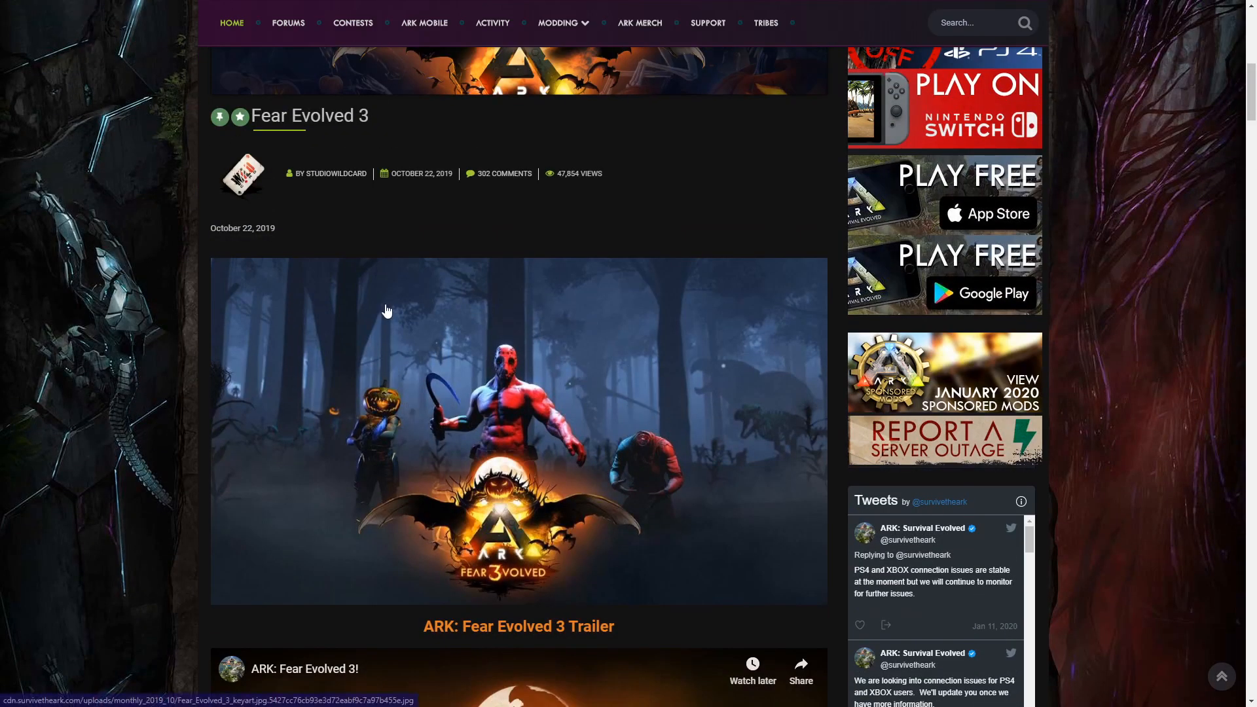
pyautogui.moveTo(462, 510)
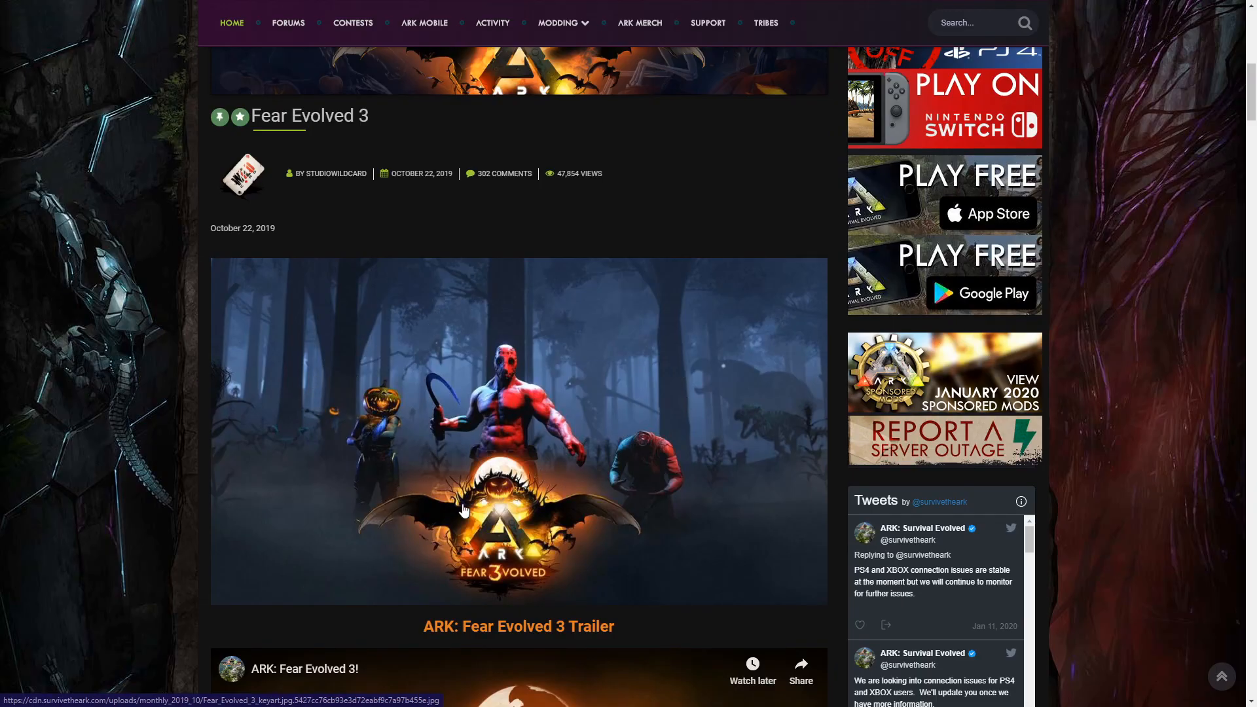
pyautogui.scroll(-3)
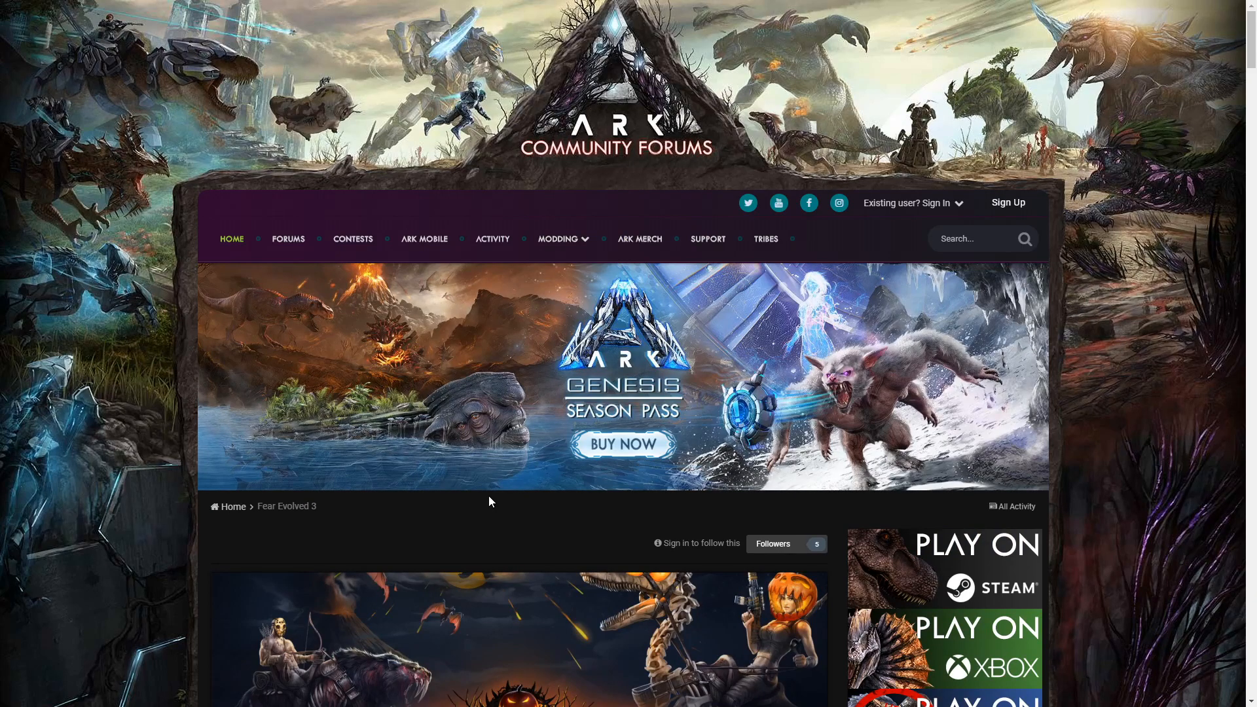
pyautogui.moveTo(481, 434)
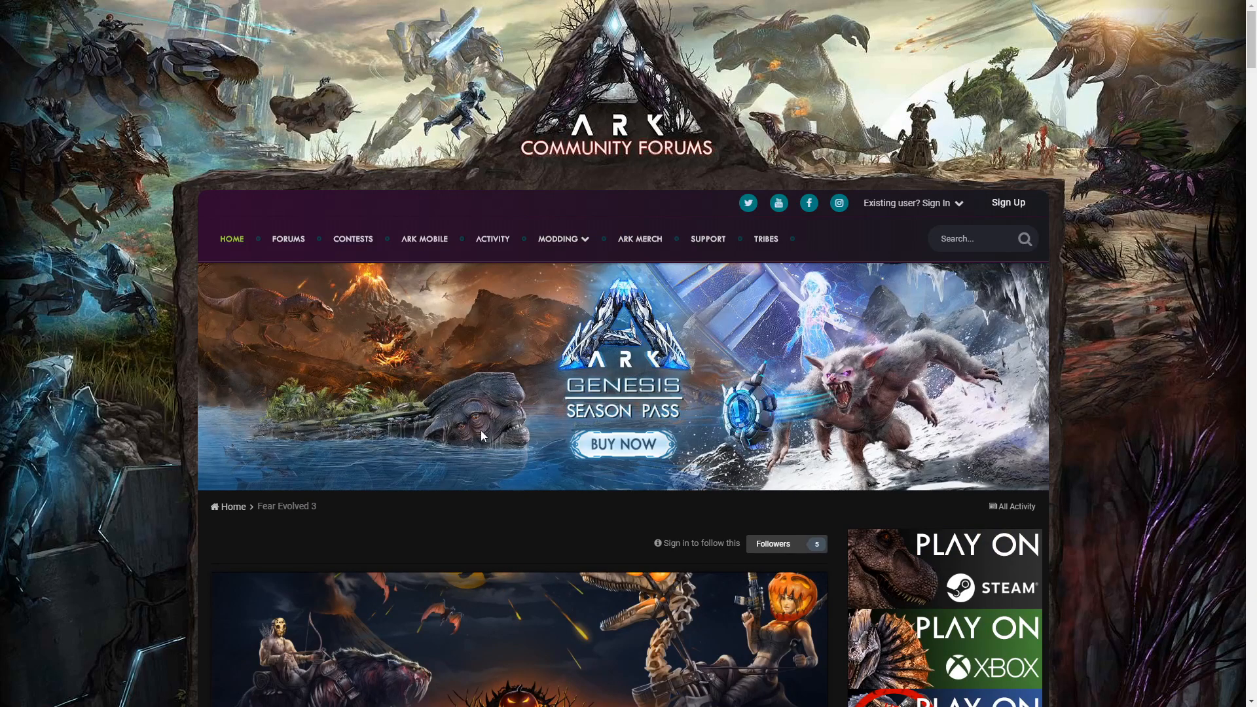
pyautogui.scroll(-3)
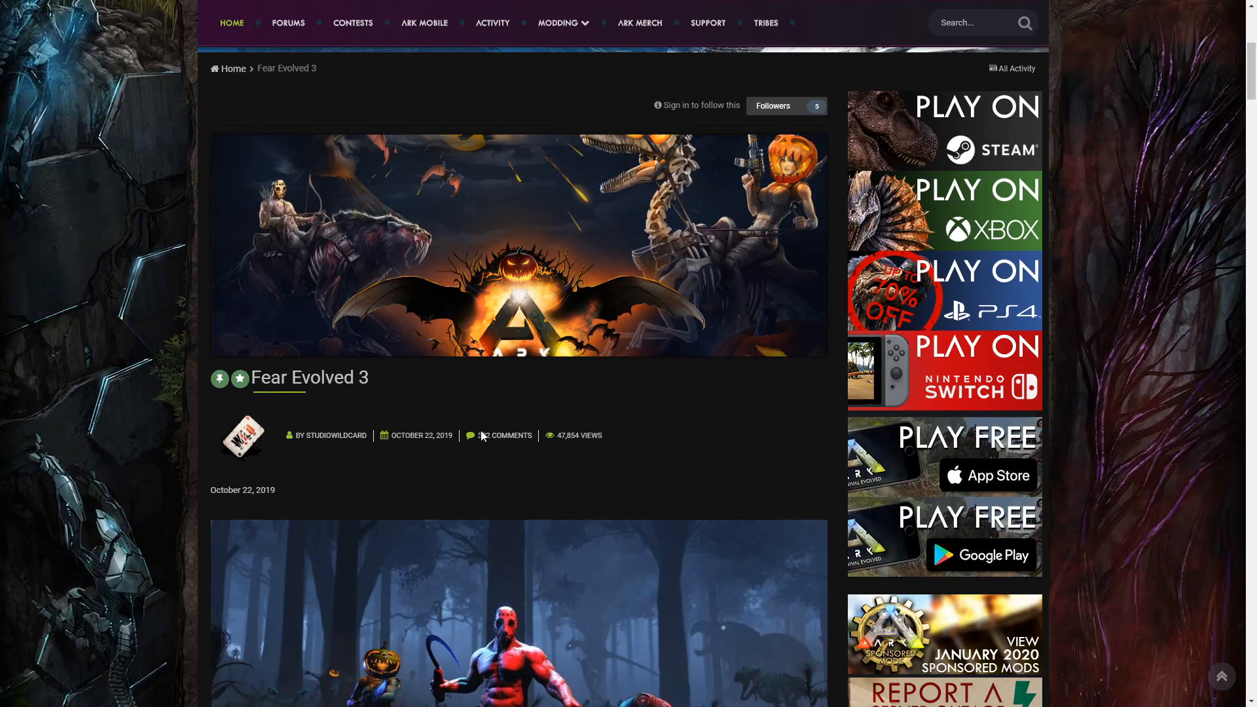